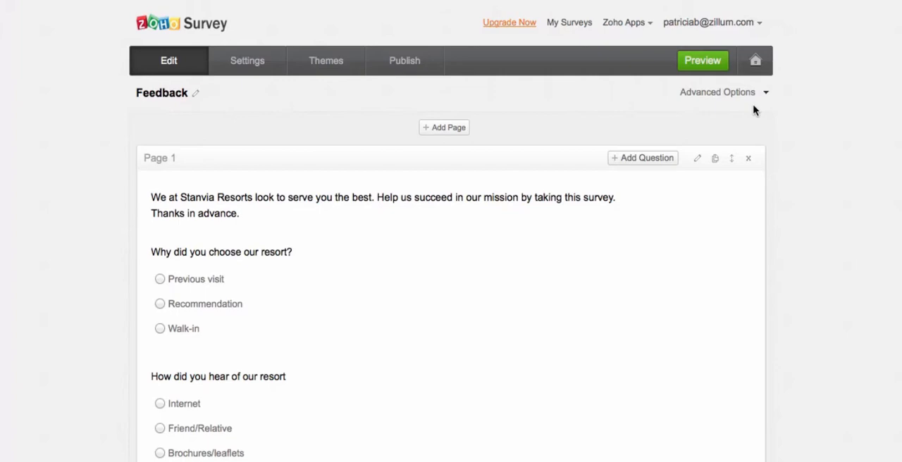
Choose Email Trigger from the Advanced Options dropdown for the Feedback survey
left_click(716, 92)
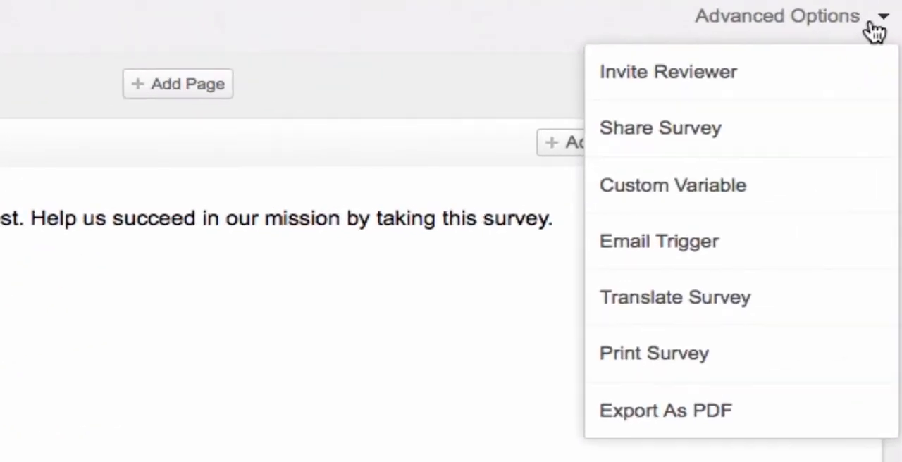
left_click(658, 241)
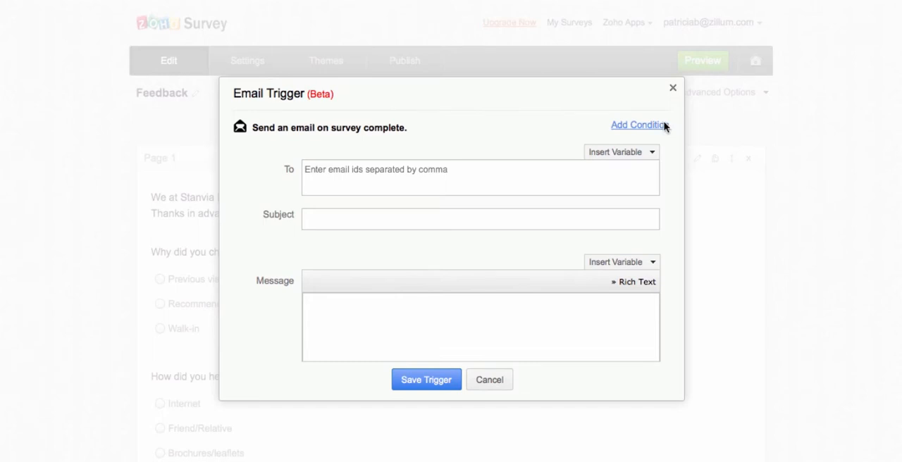
Add a condition: 'On a scale of 1 to 10' answer Greater than 7
left_click(637, 125)
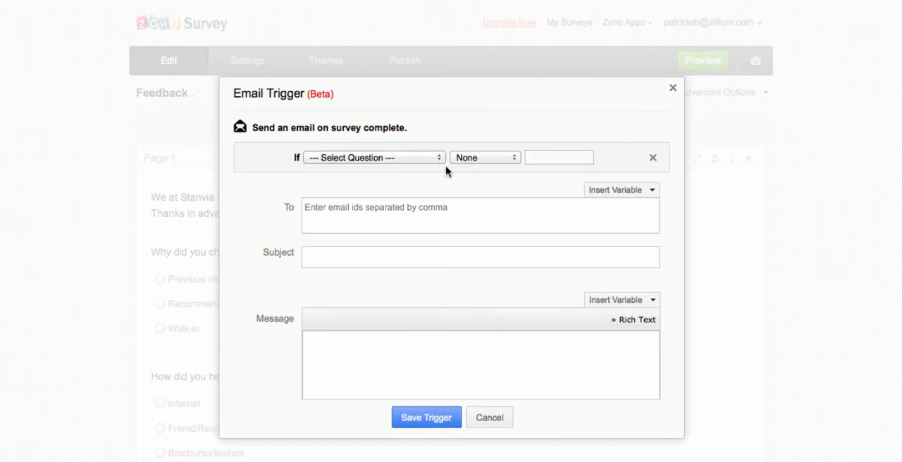
left_click(373, 157)
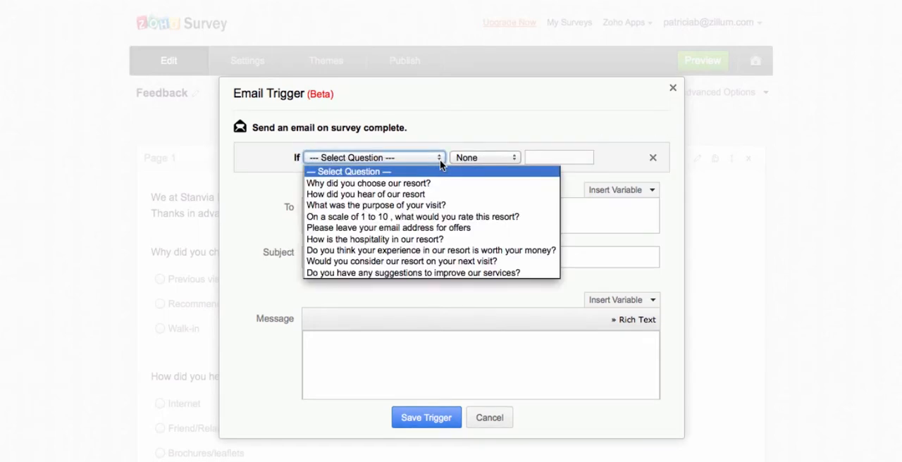
left_click(412, 216)
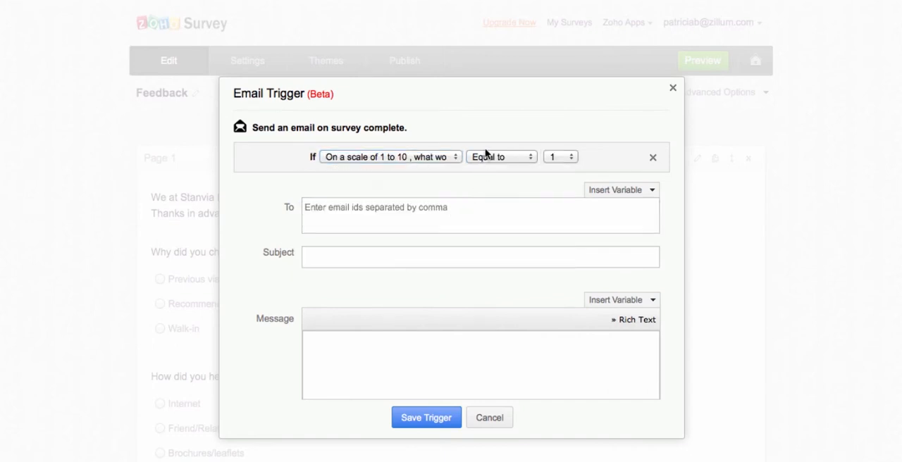
left_click(500, 157)
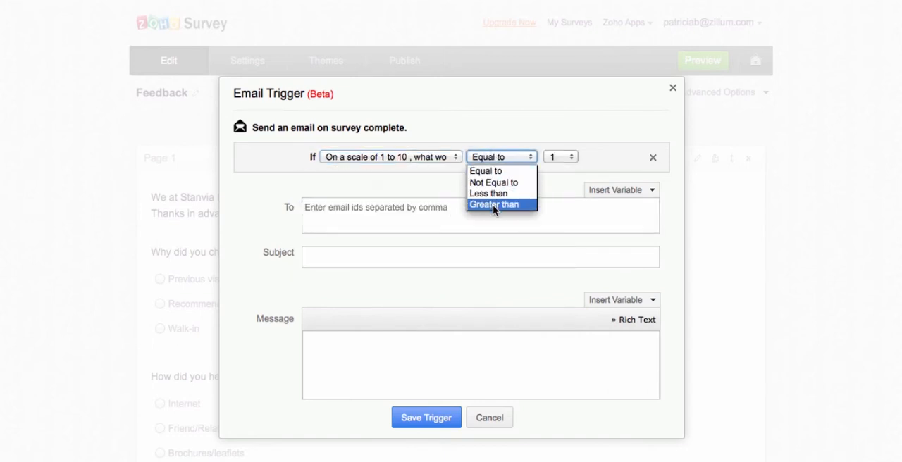
left_click(494, 205)
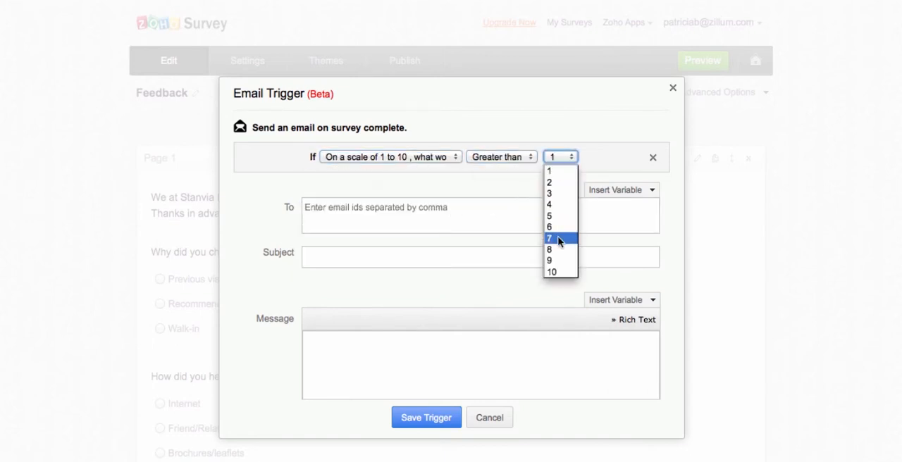
left_click(549, 238)
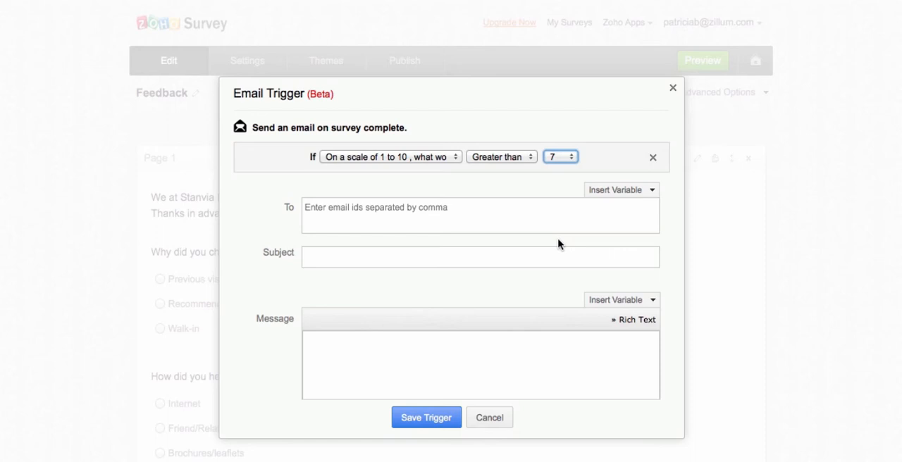
left_click(479, 215)
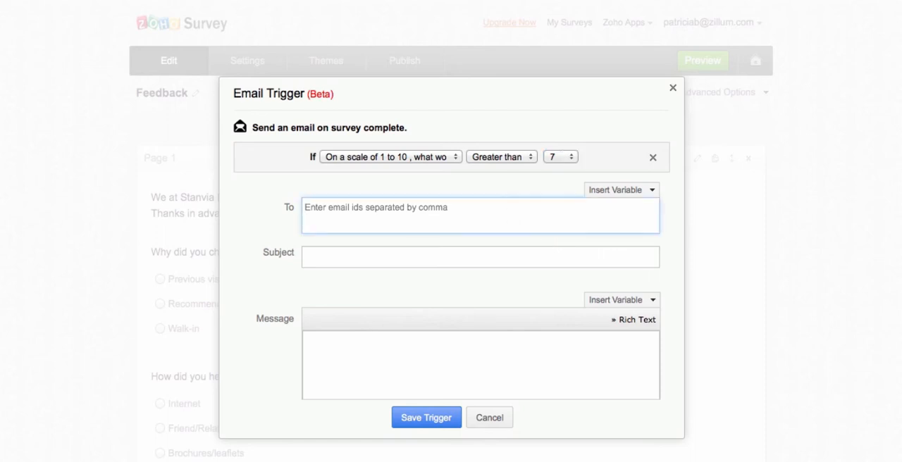
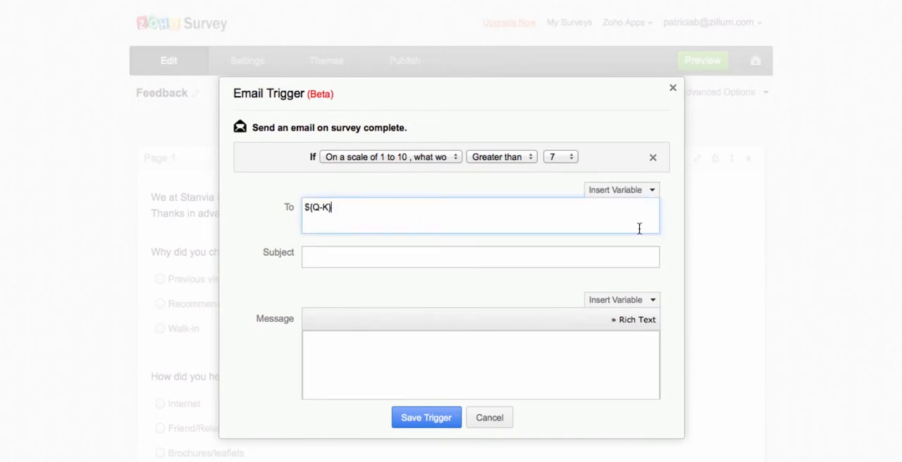
Enter recipients, subject 'Thank you for your response' and a survey thank-you message
type("Thank you for your respo")
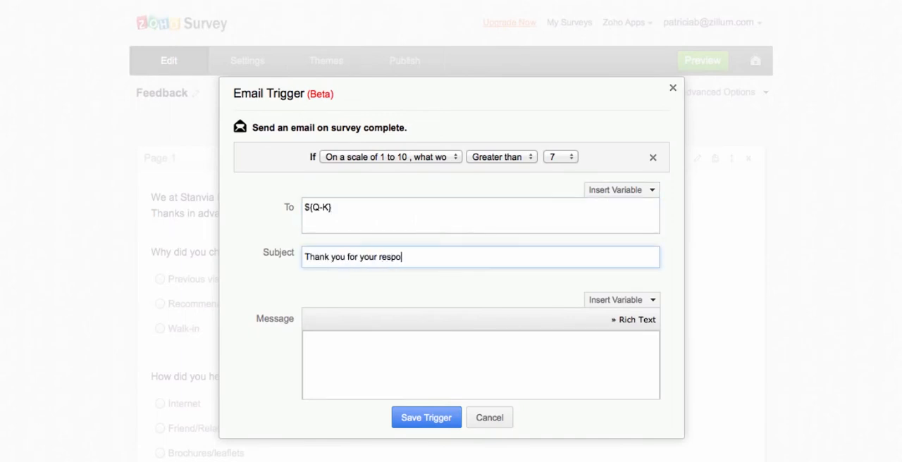
type("nse")
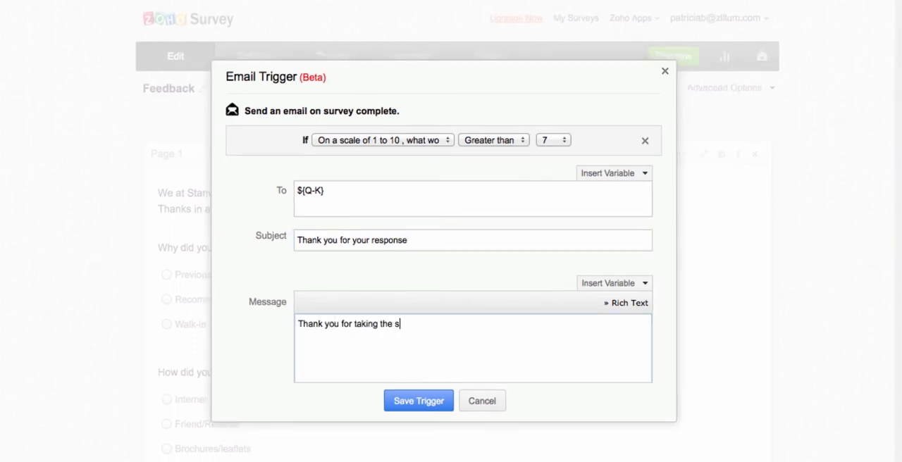
type("urvey")
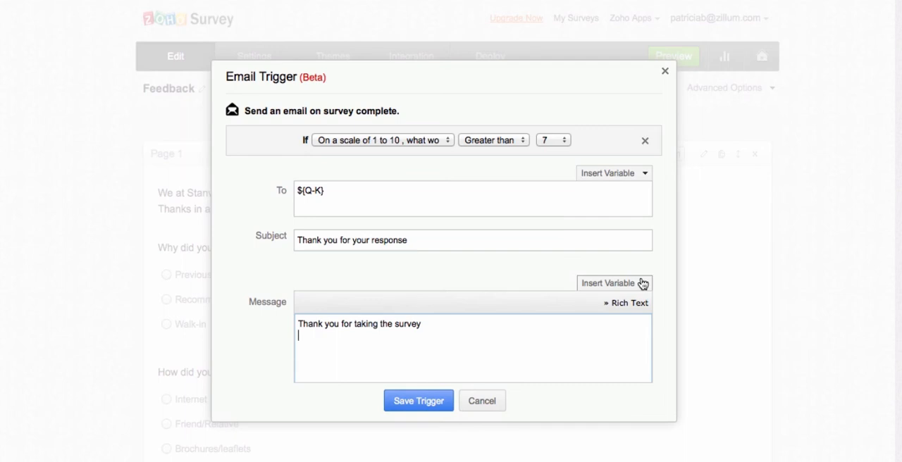
Delete the message text and reopen the Insert Variable list of question variables
left_click(614, 282)
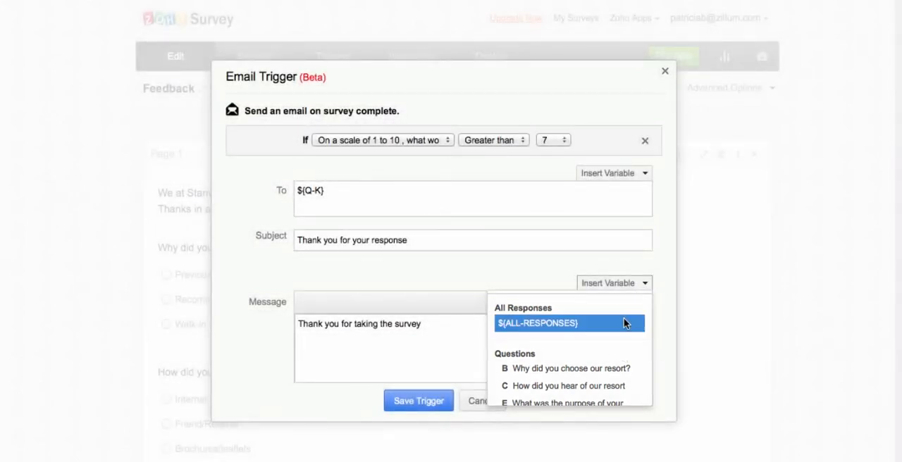
left_click(537, 322)
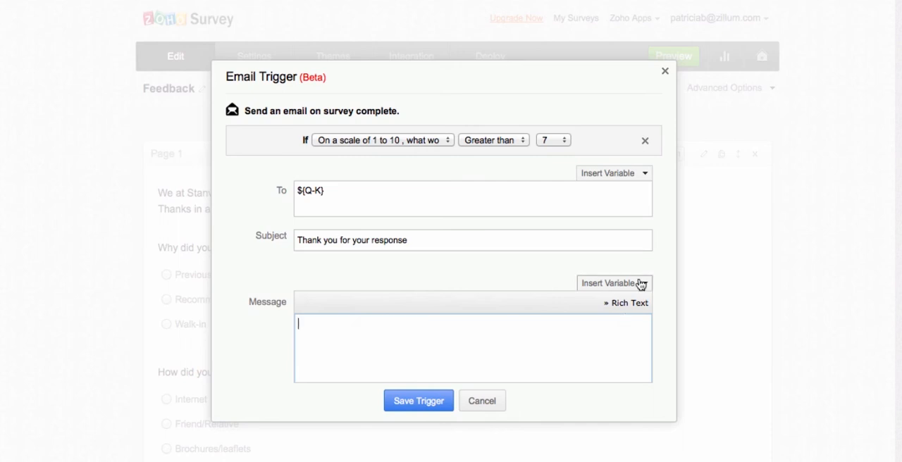
left_click(610, 282)
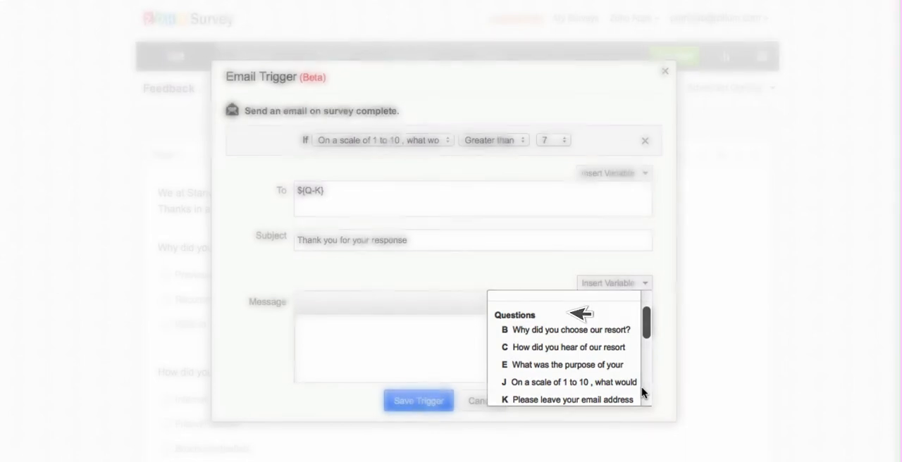
Write 'Thank you for rating us - ${Q-J}' as the message and save the trigger
type("Thank you for rating us -")
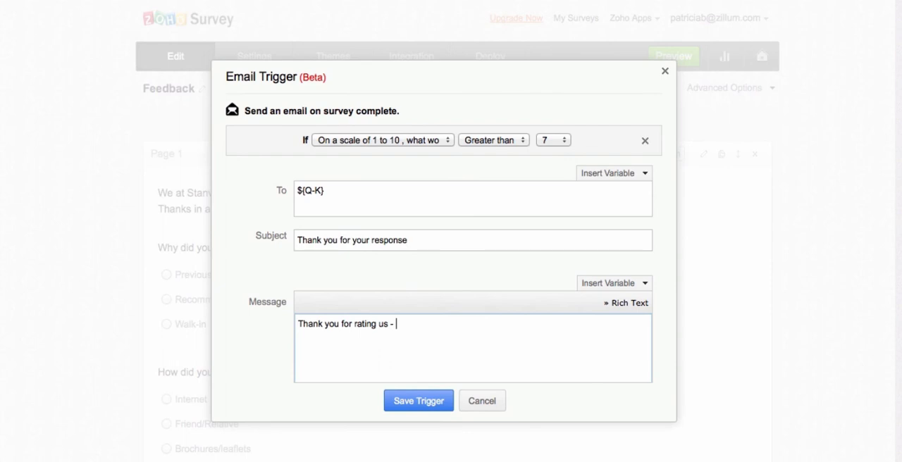
left_click(613, 282)
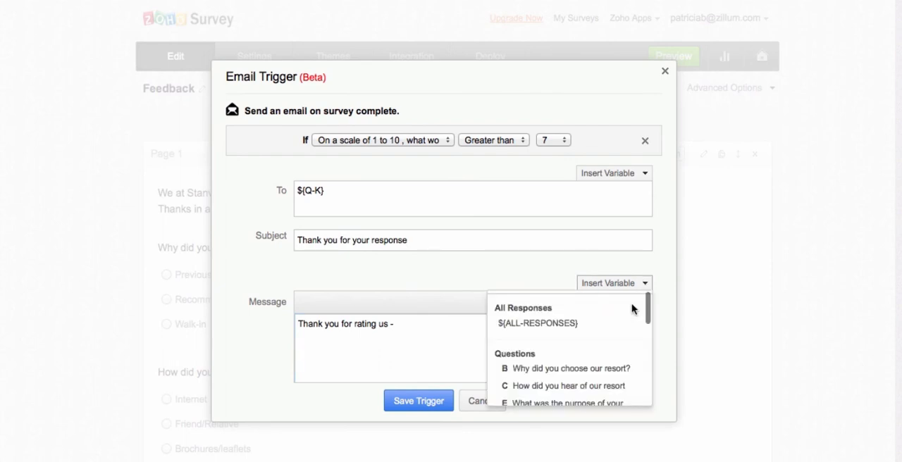
scroll("down", 3)
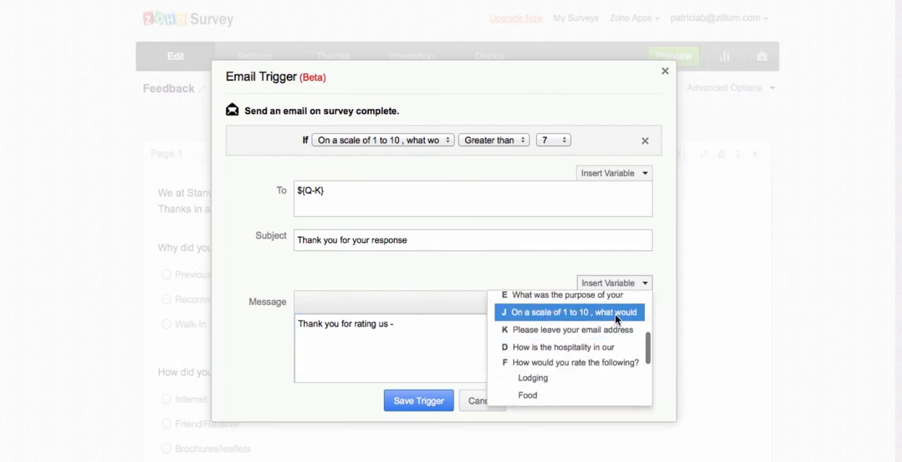
left_click(571, 312)
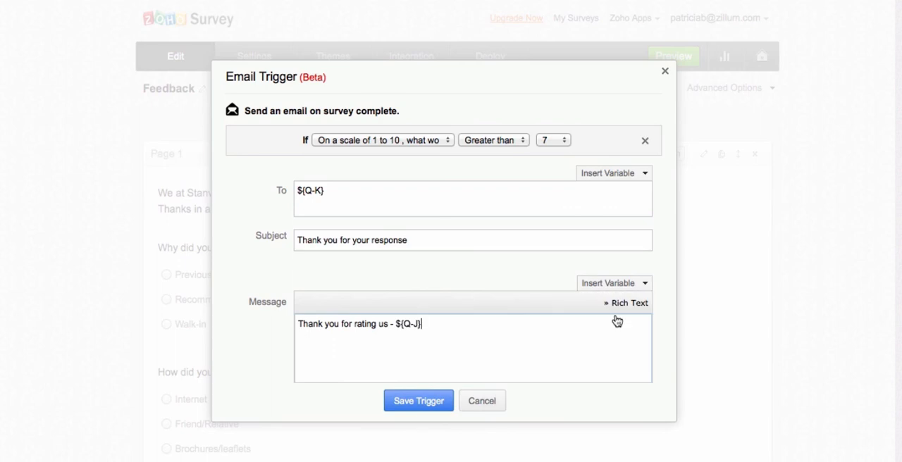
mouse_move(468, 396)
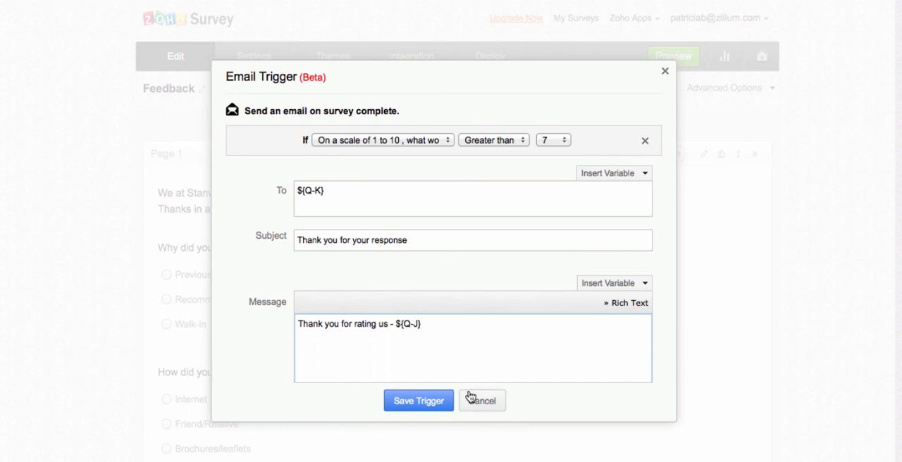
left_click(417, 400)
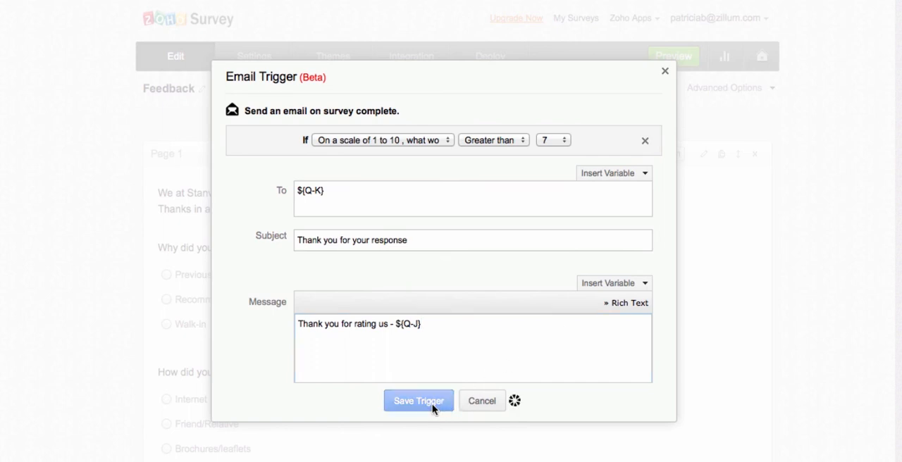